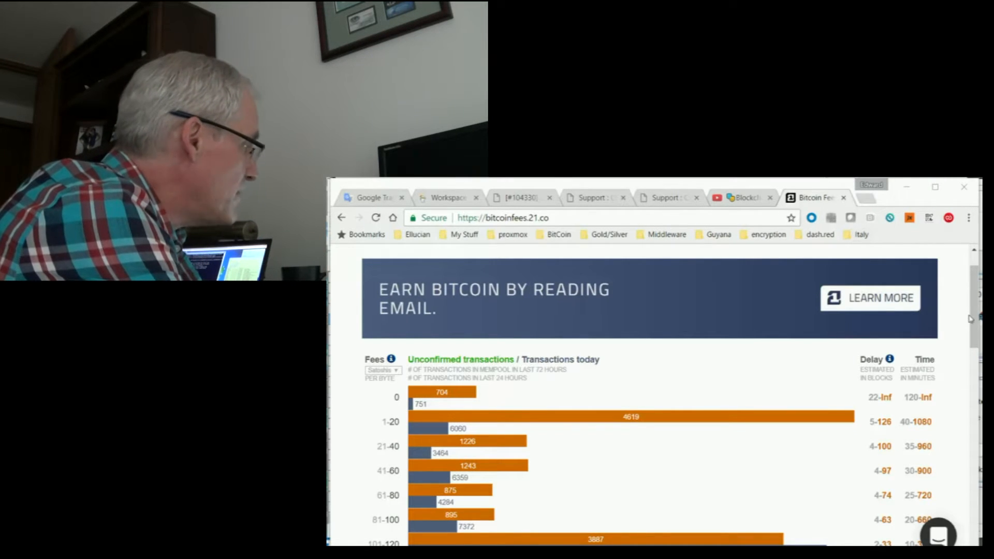
Scroll past the fee chart to the recommendation of 220 satoshis/byte (49,720 satoshis for 226 bytes).
scroll("down", 3)
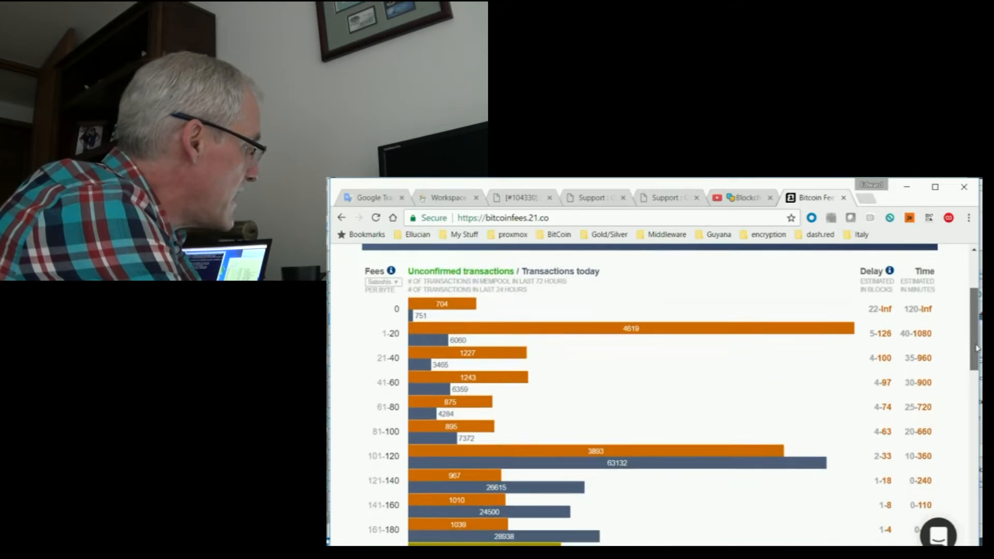
scroll("down", 3)
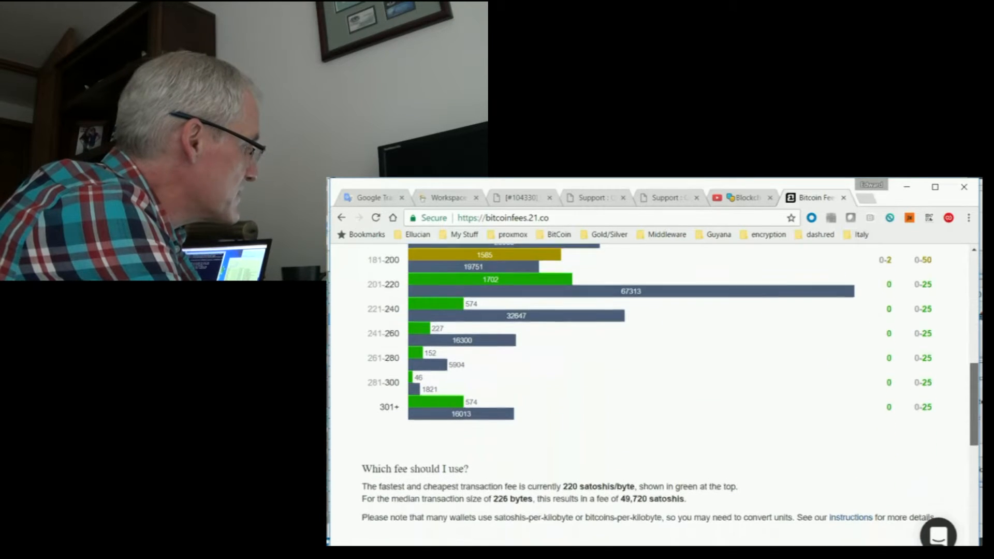
scroll("down", 3)
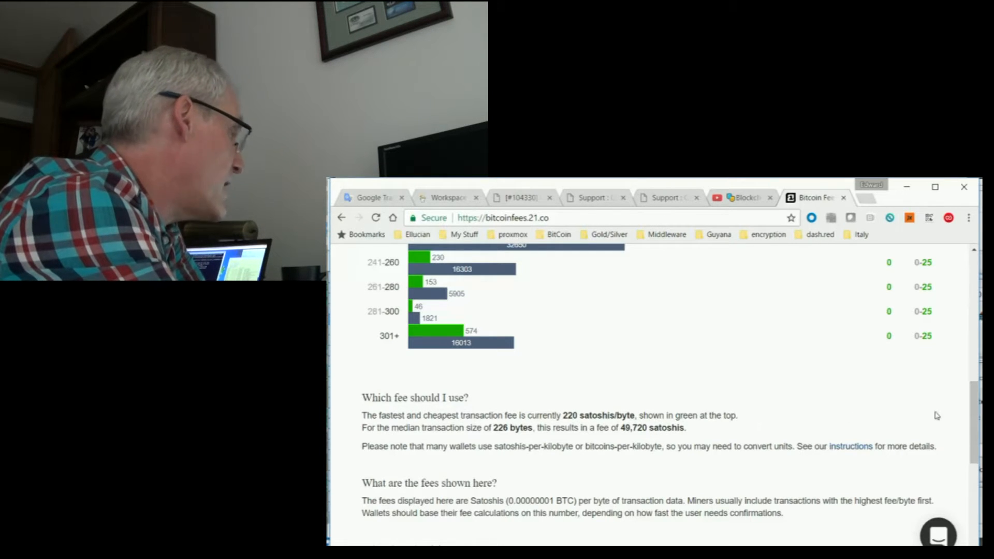
scroll("up", 3)
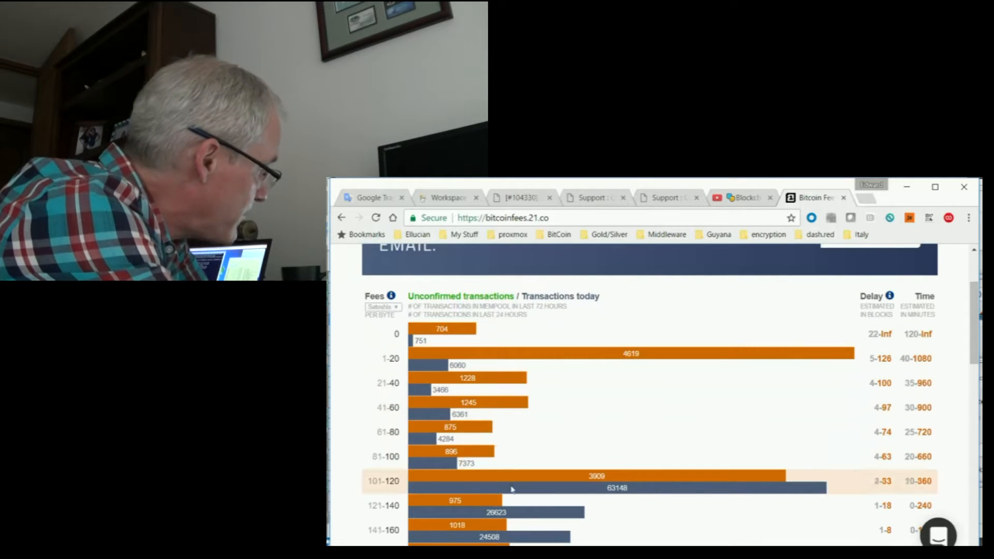
mouse_move(584, 421)
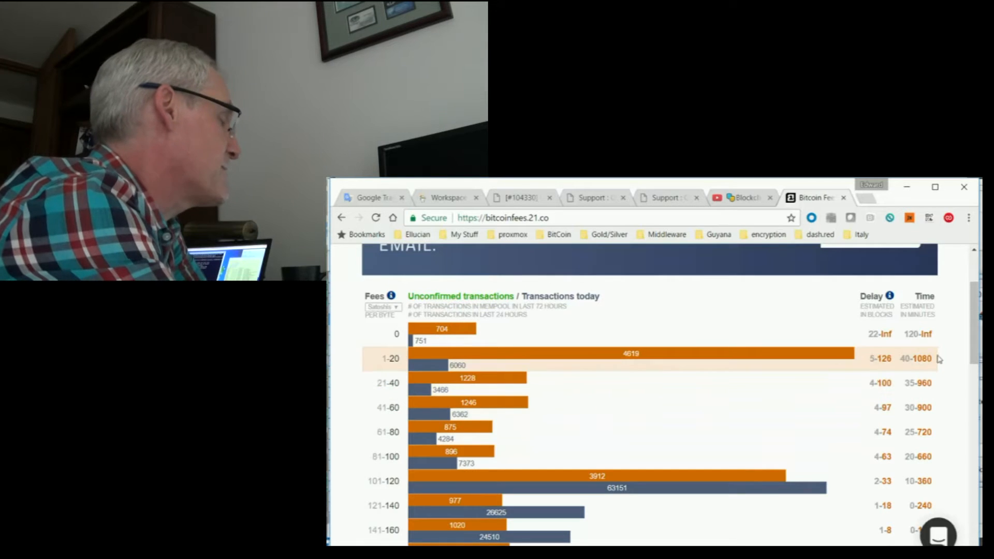
scroll("down", 3)
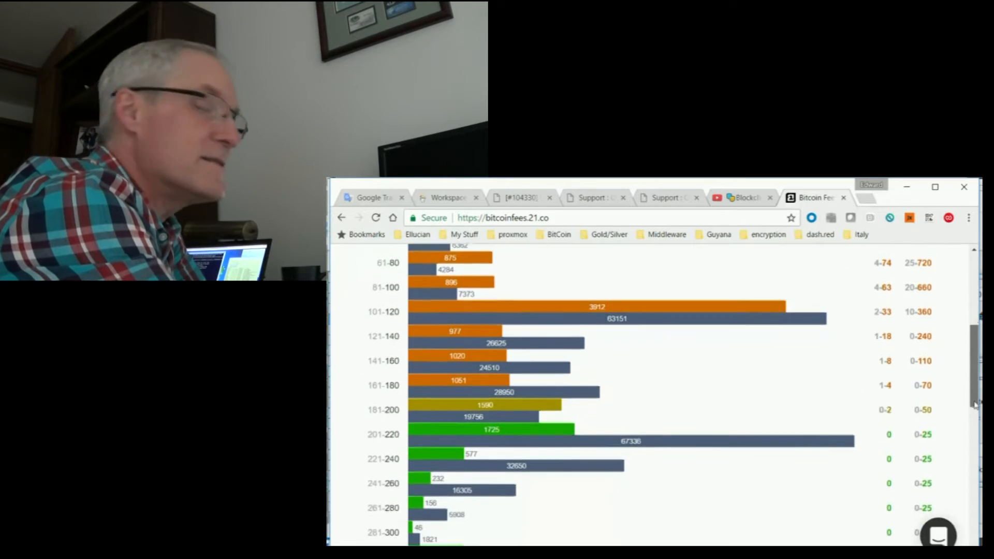
scroll("down", 3)
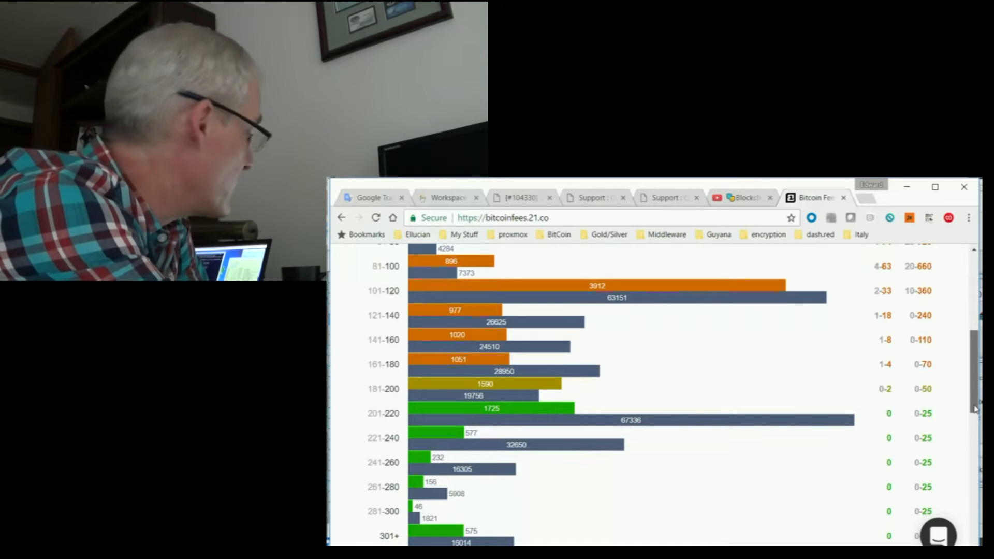
scroll("down", 3)
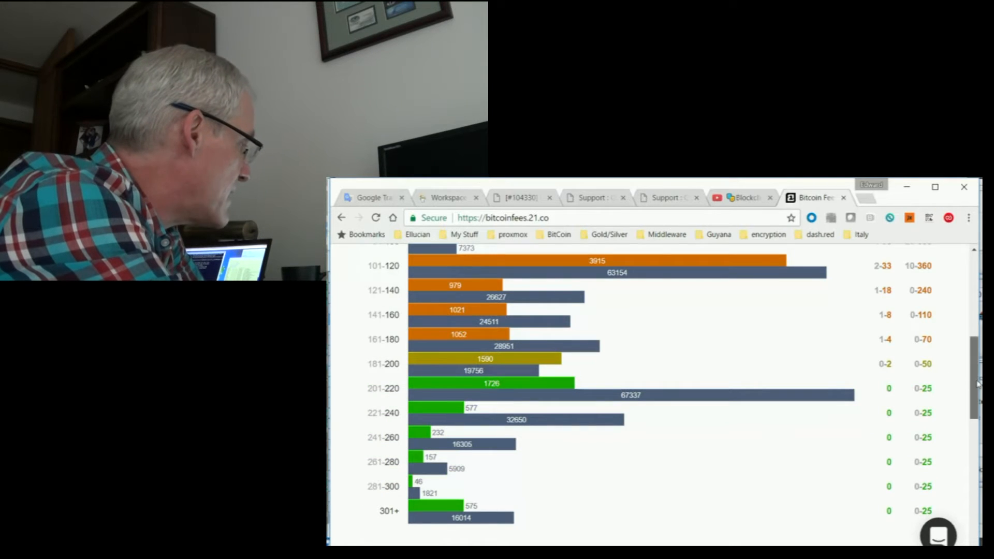
scroll("down", 3)
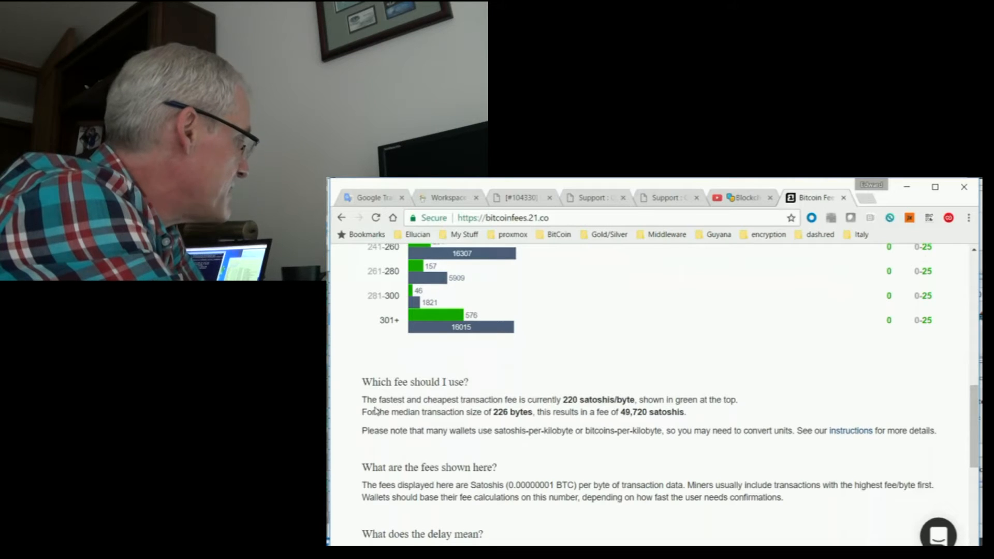
mouse_move(517, 413)
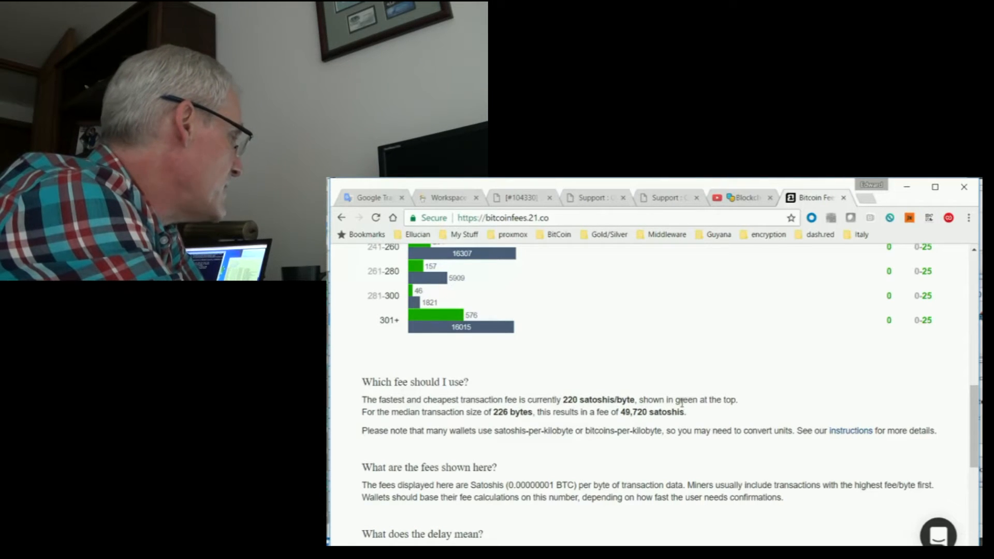
mouse_move(416, 423)
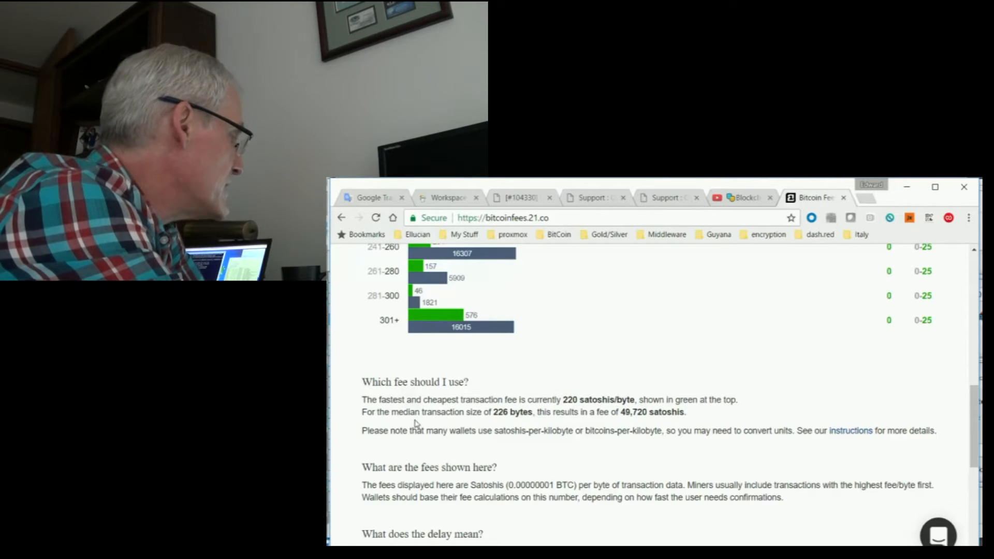
mouse_move(511, 422)
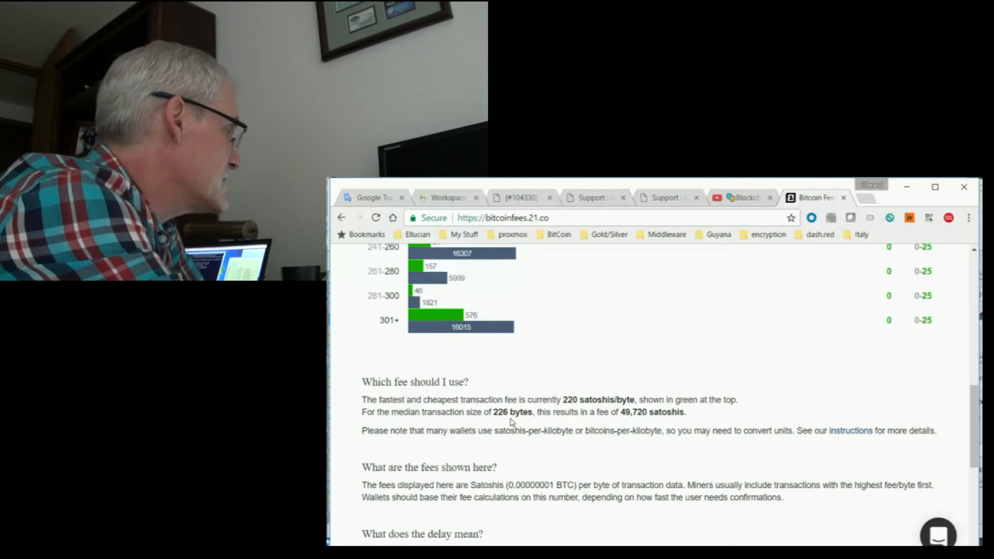
mouse_move(571, 421)
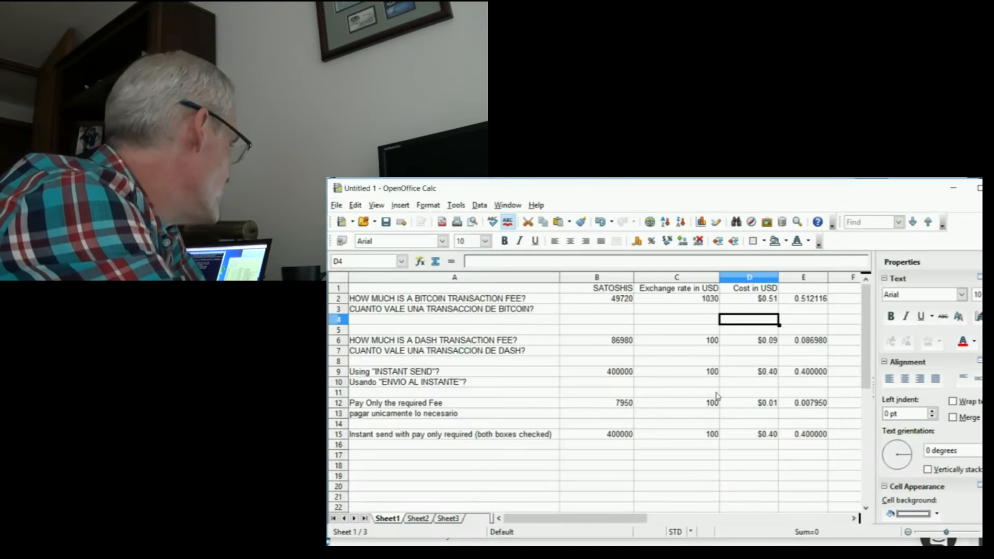
mouse_move(607, 385)
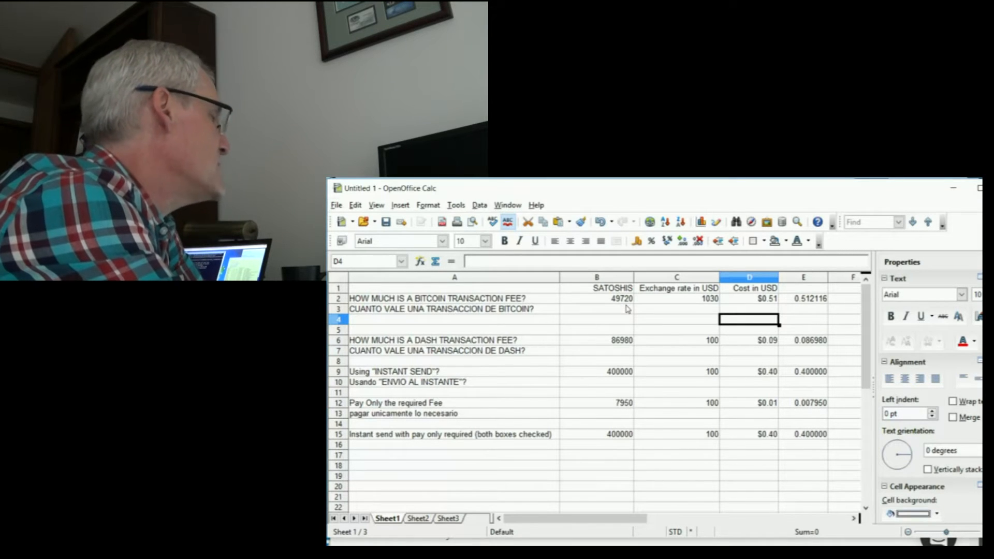
mouse_move(695, 306)
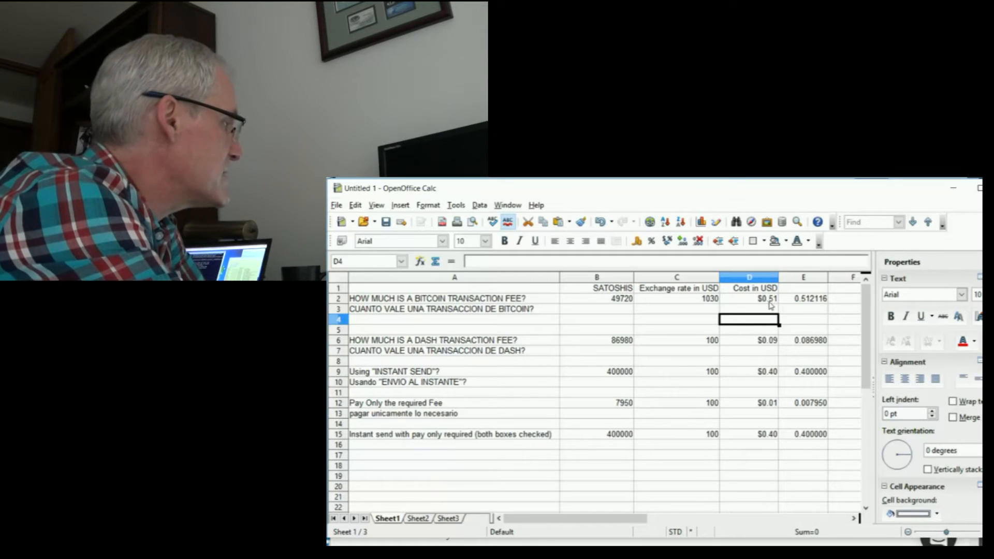
mouse_move(803, 308)
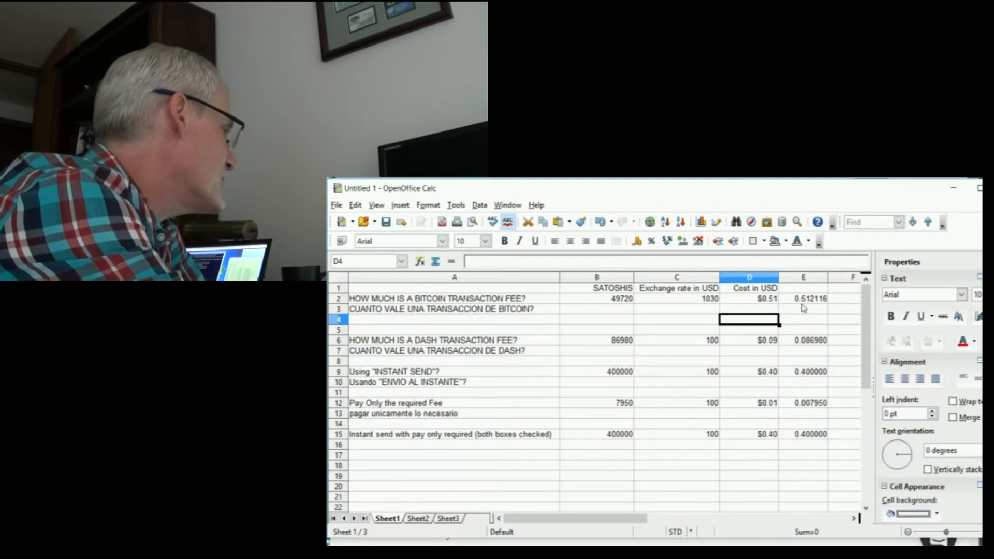
mouse_move(801, 307)
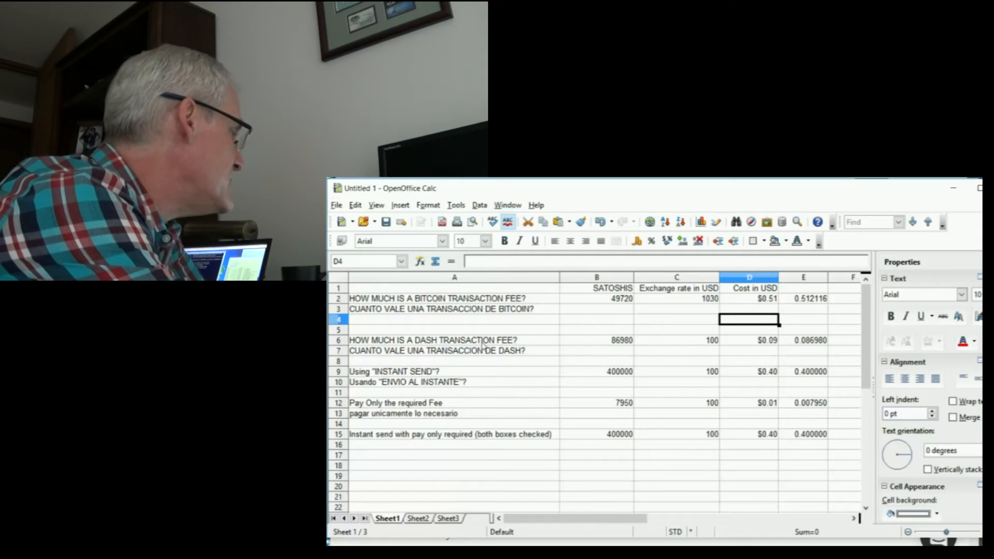
mouse_move(620, 354)
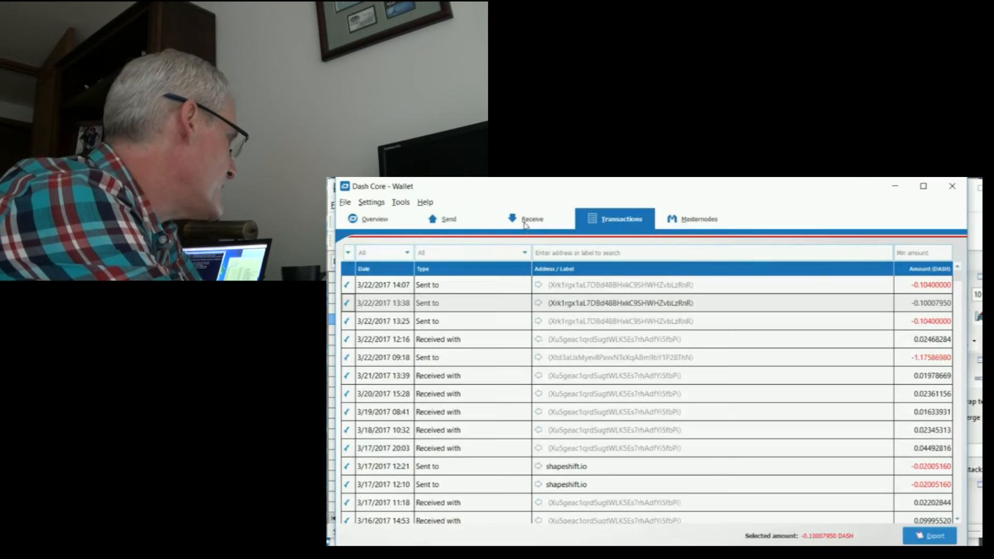
Switch off InstantSend on the Send page, review the transaction history, then return to the fee spreadsheet.
left_click(448, 218)
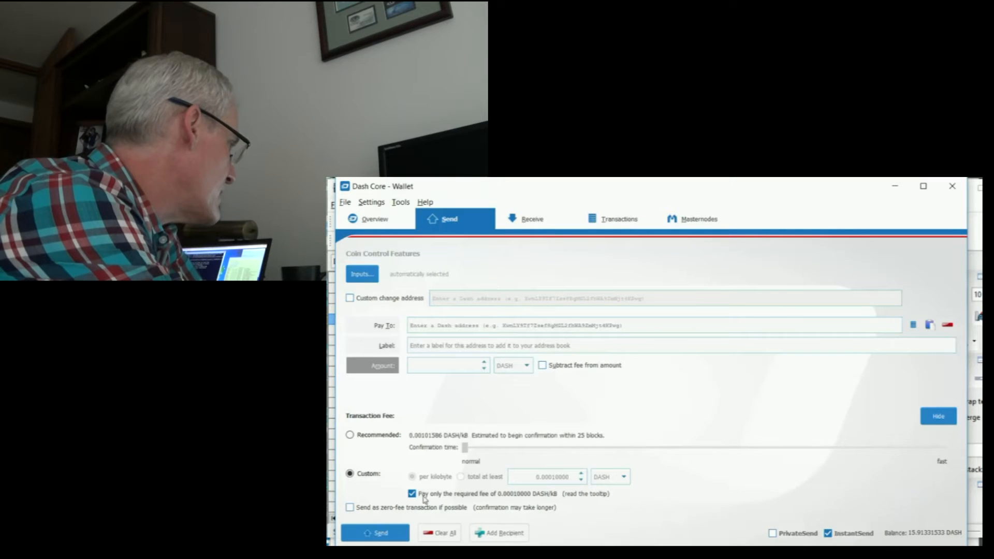
left_click(350, 435)
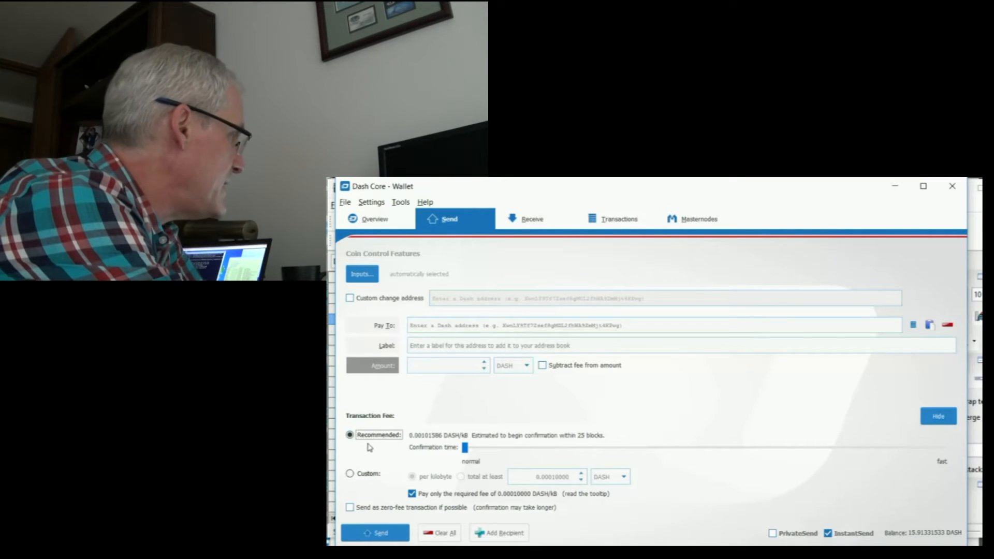
mouse_move(487, 287)
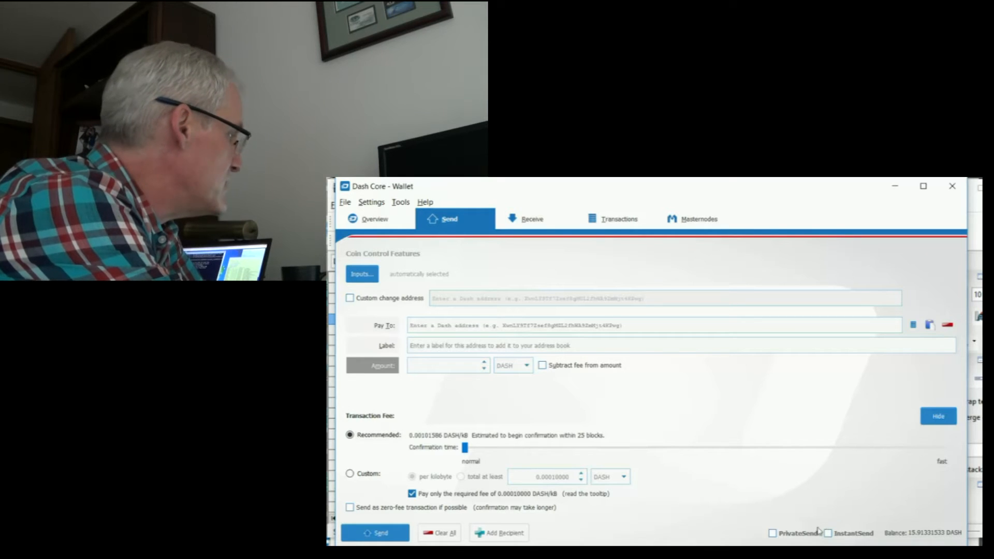
mouse_move(813, 457)
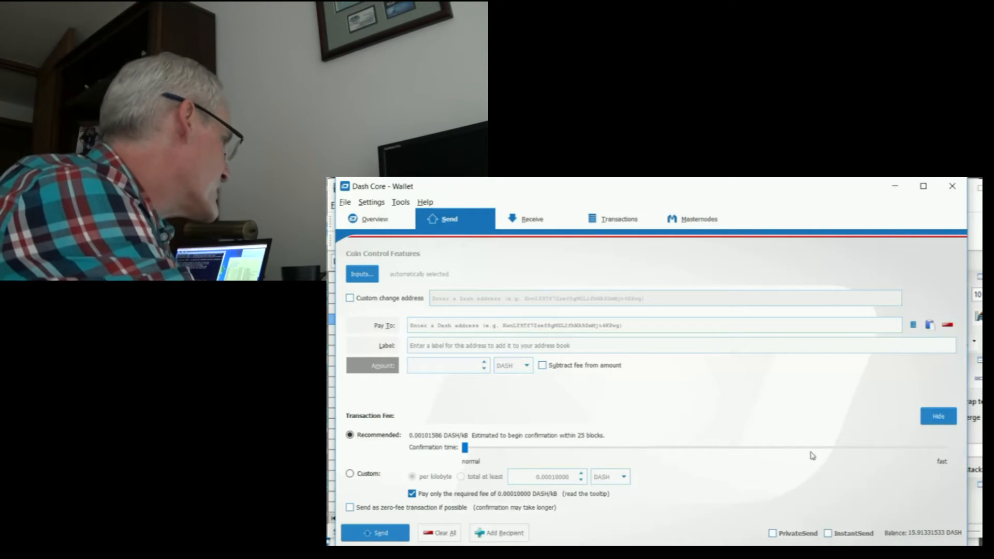
left_click(619, 219)
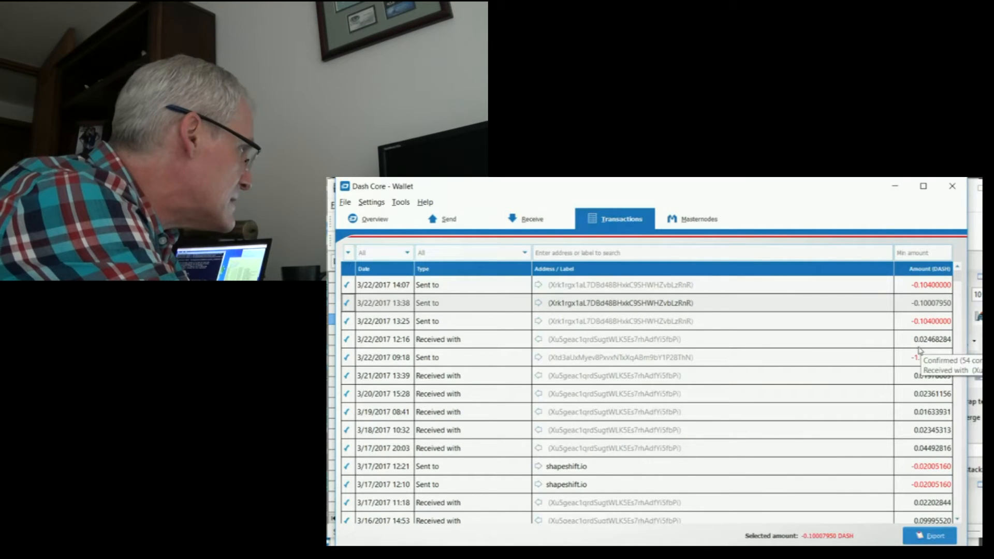
mouse_move(921, 380)
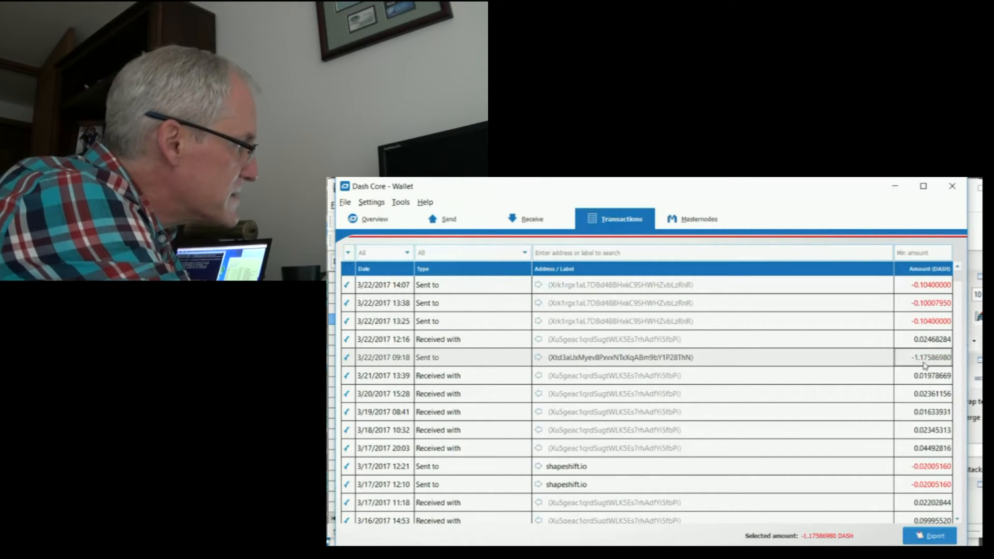
mouse_move(929, 357)
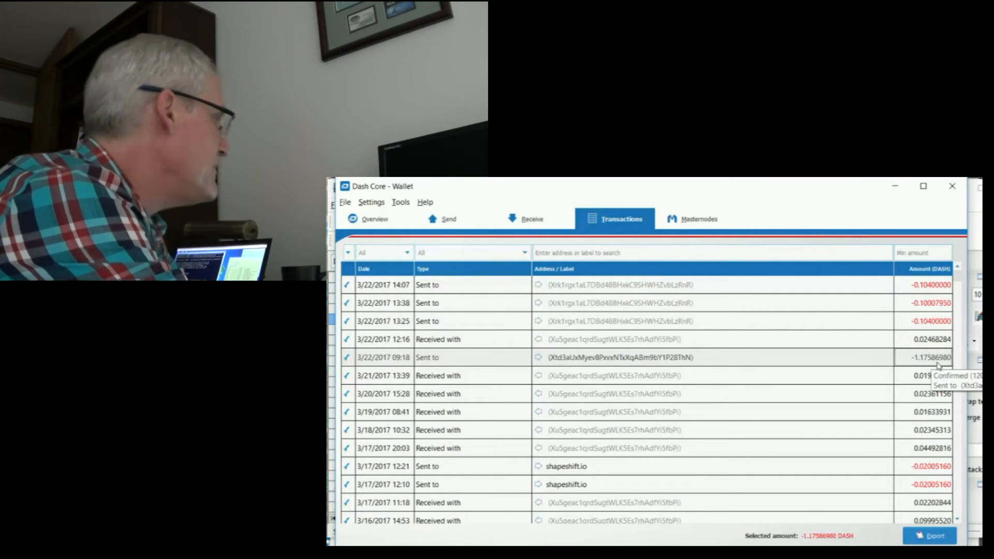
key("Alt+Tab")
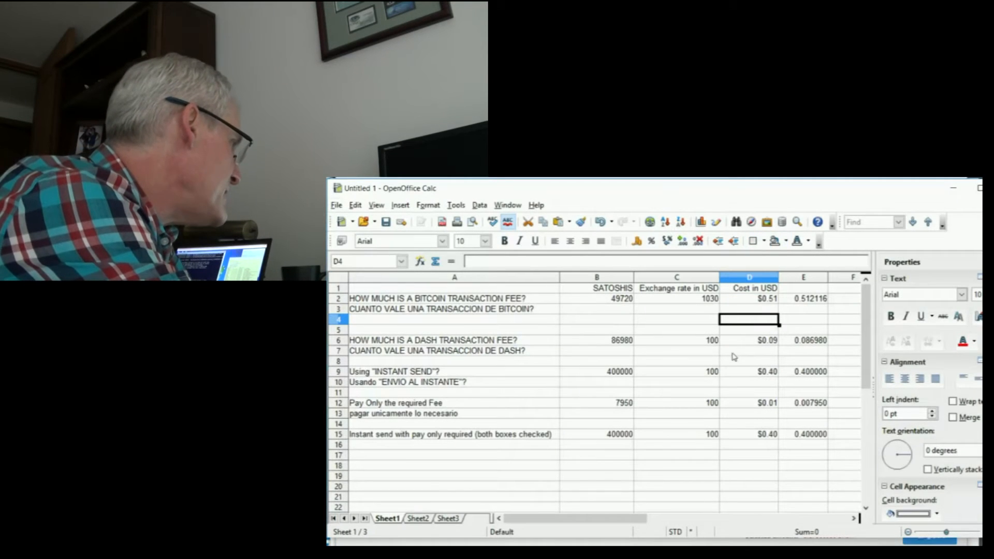
mouse_move(620, 351)
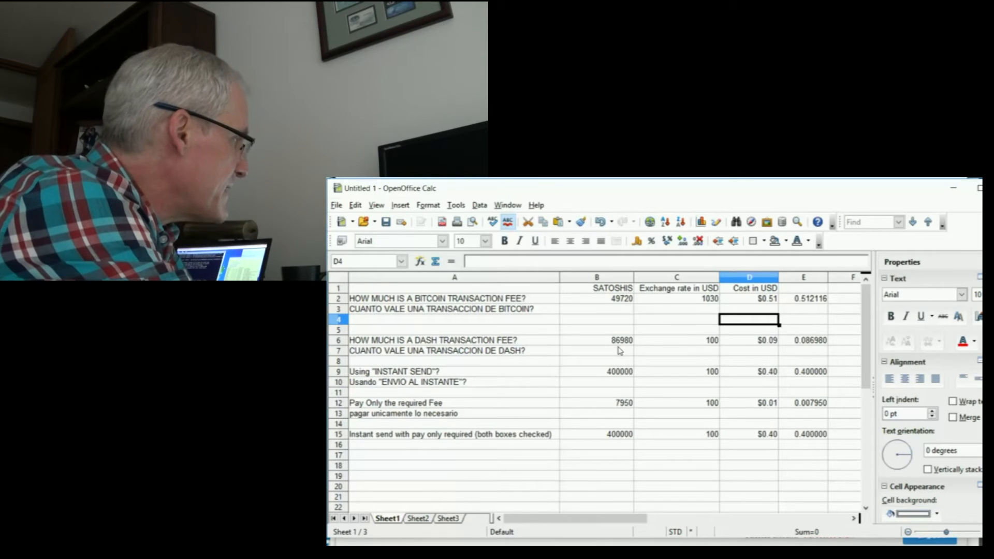
mouse_move(630, 349)
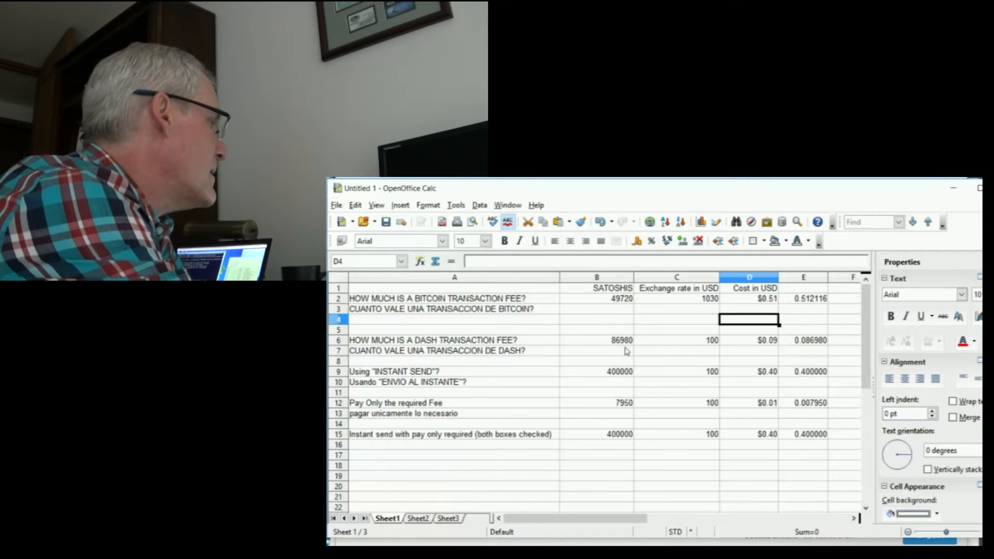
mouse_move(769, 348)
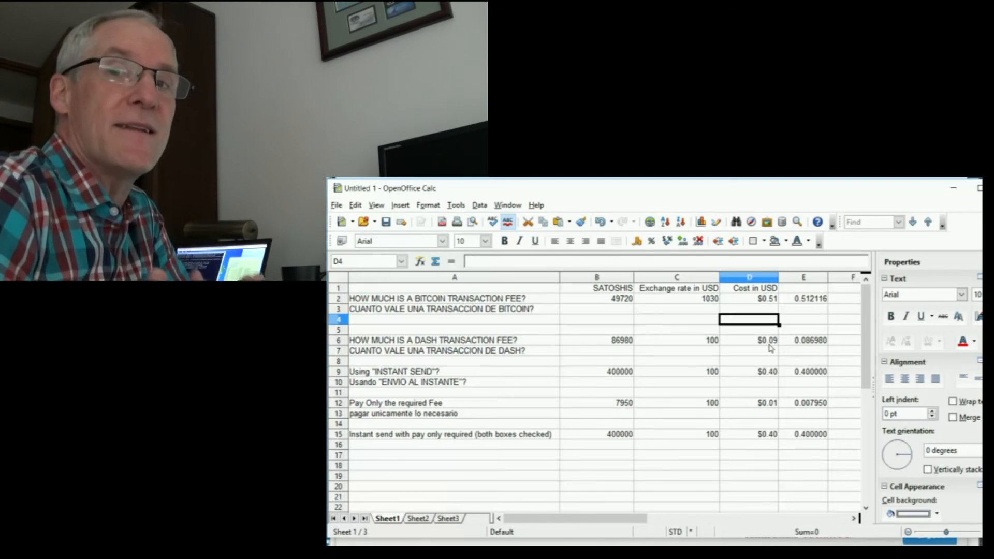
mouse_move(724, 360)
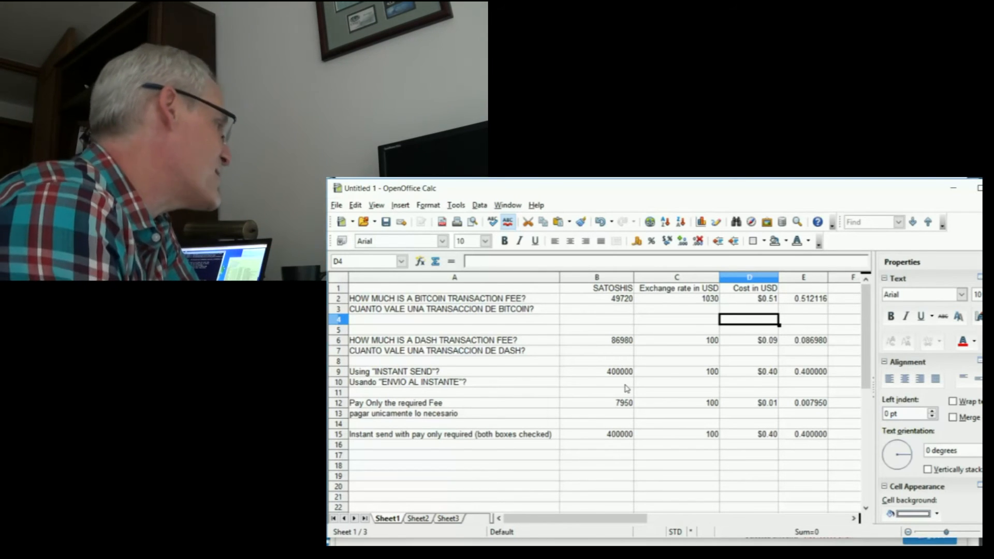
mouse_move(657, 428)
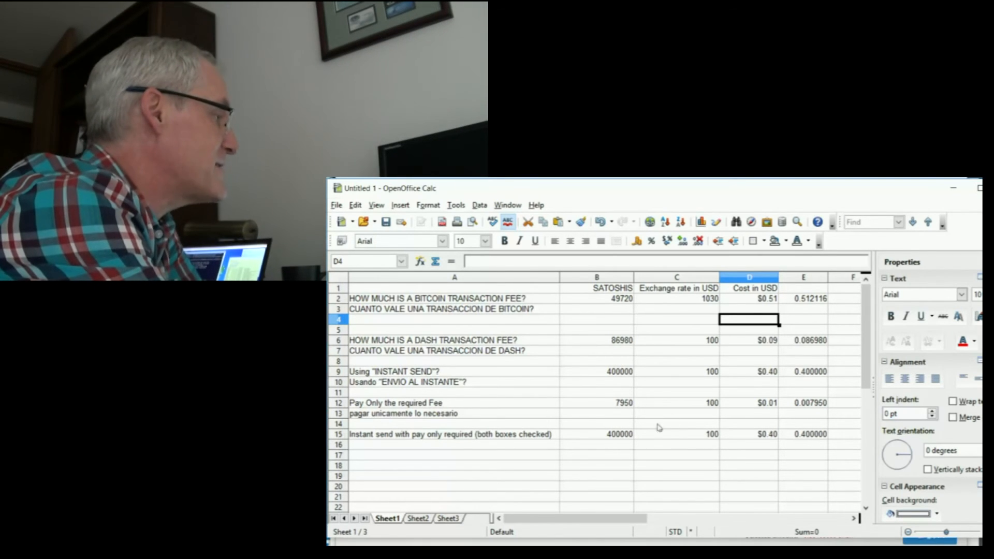
left_click(766, 371)
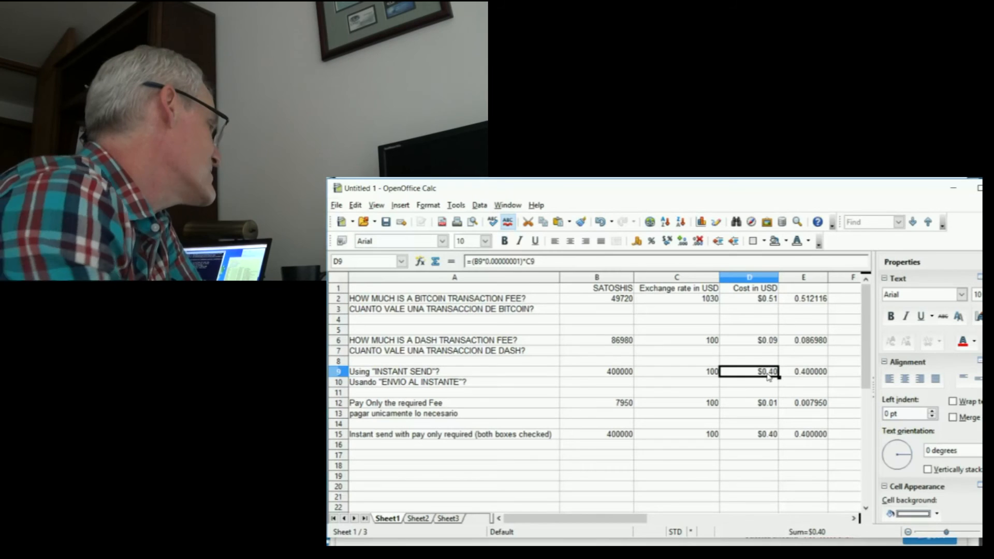
mouse_move(478, 418)
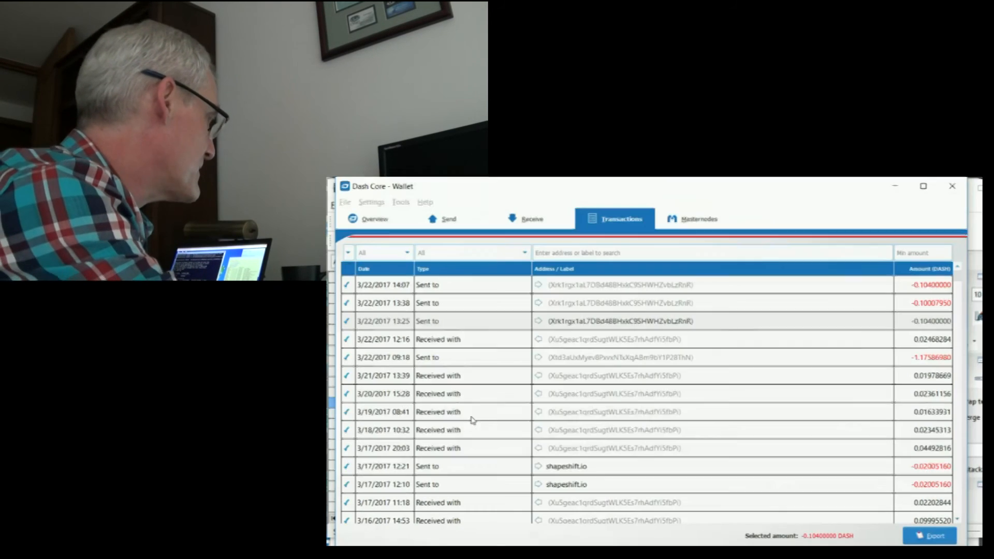
Return to the Send page and choose a Custom transaction fee instead of Recommended.
left_click(449, 218)
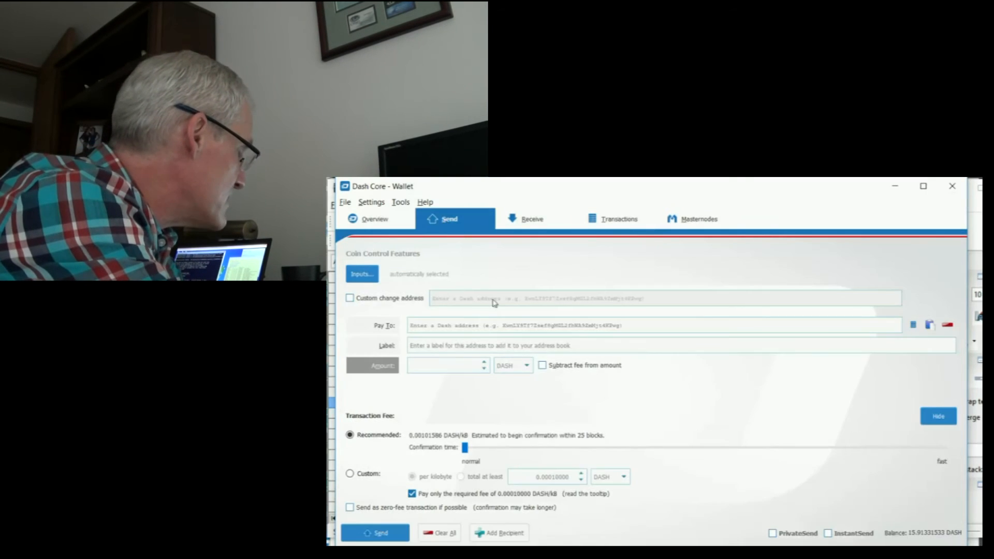
left_click(349, 473)
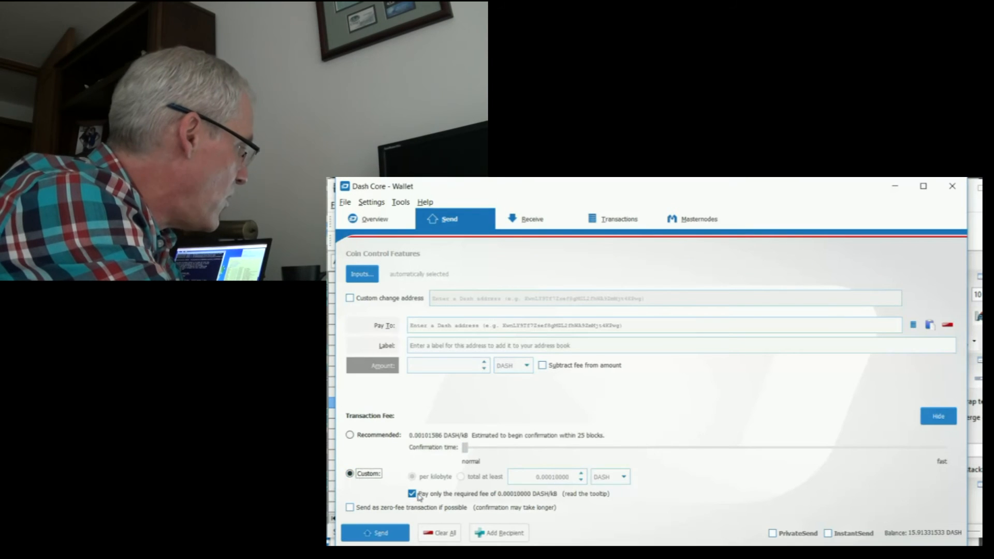
mouse_move(424, 503)
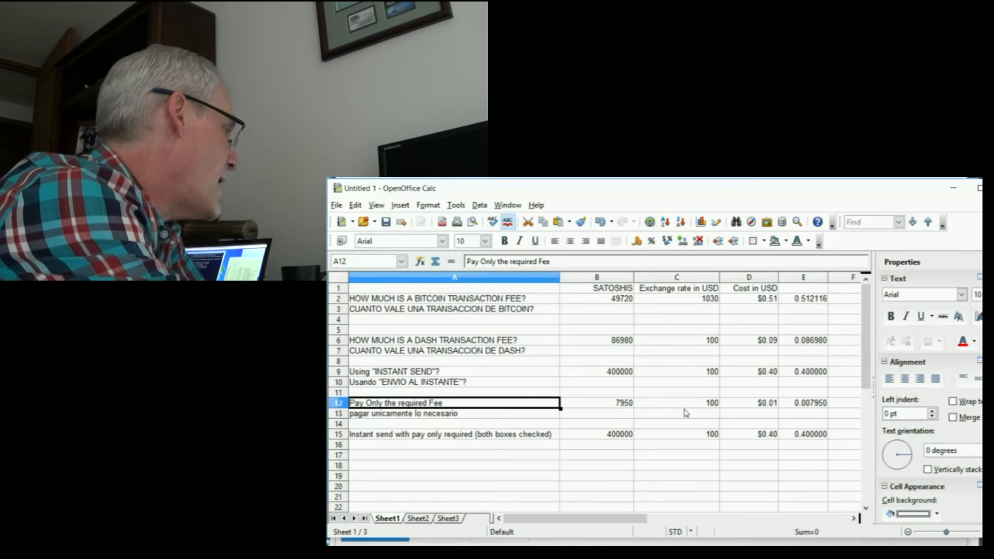
mouse_move(626, 410)
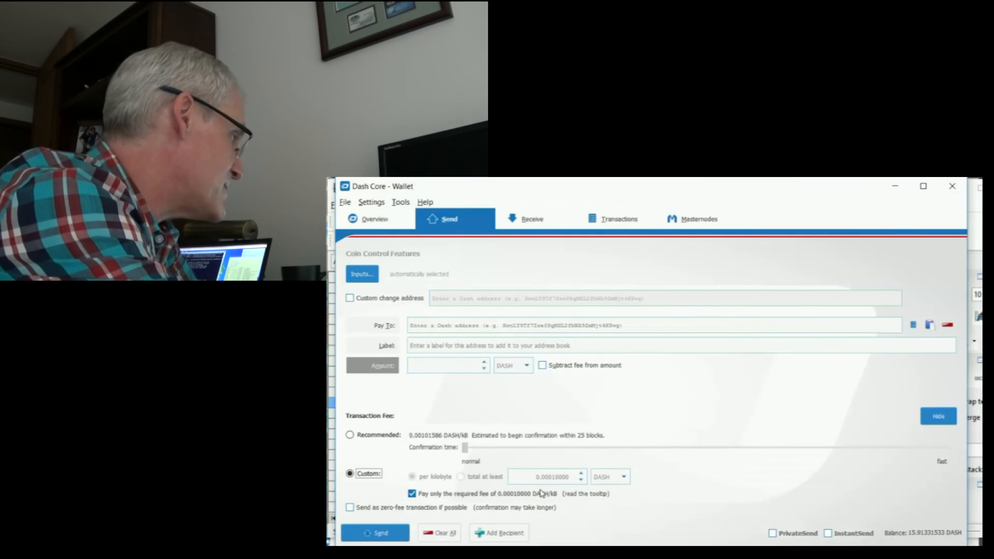
Enable InstantSend alongside the custom required-only 0.0001 DASH/kB fee.
left_click(828, 533)
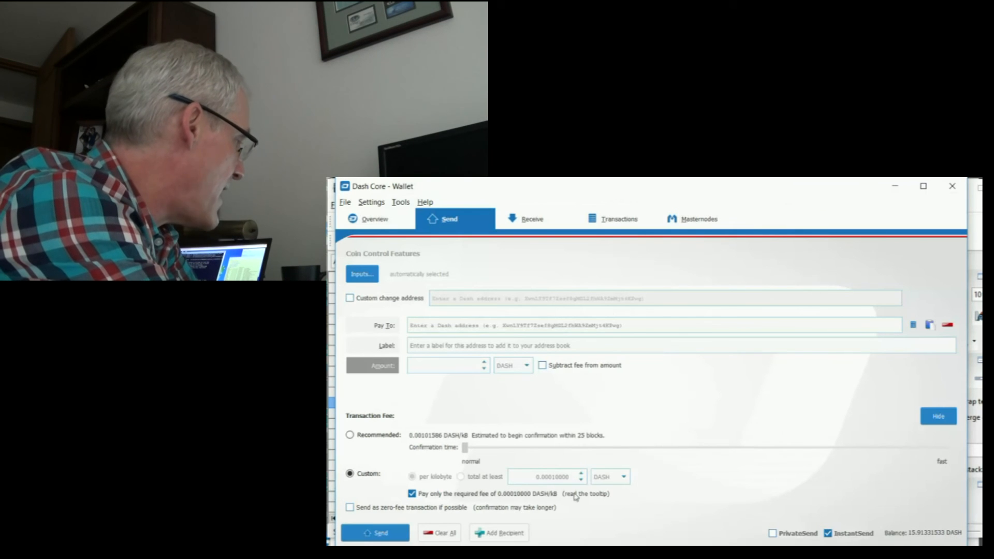